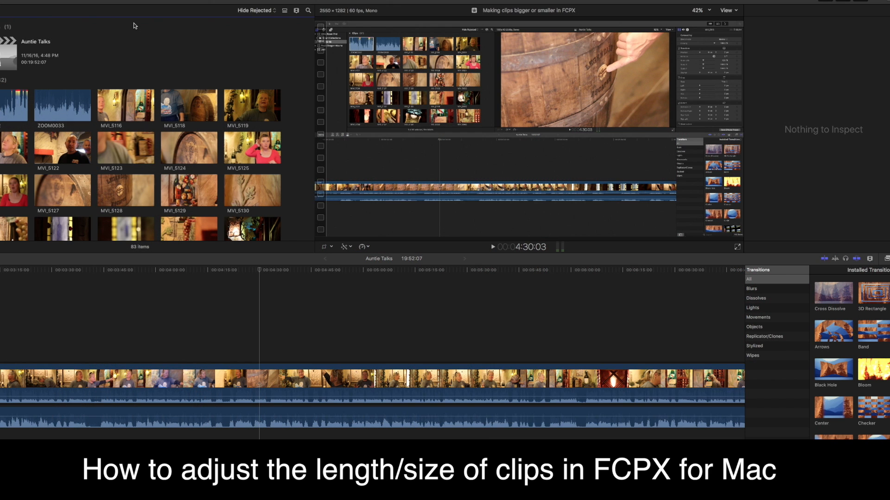
Scroll the timeline so clips show as compact filmstrips near the thirteen-minute mark.
{"action": "scroll", "scroll_direction": "down", "scroll_amount": 3}
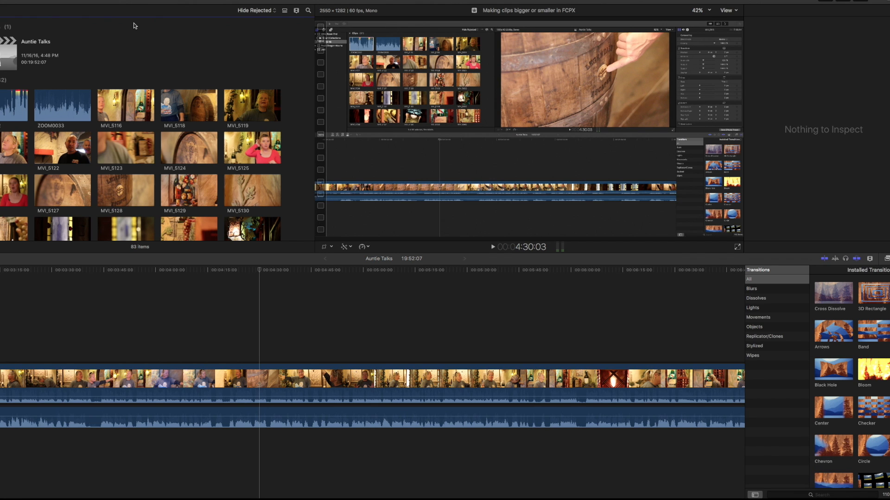
{"action": "mouse_move", "coordinate": [142, 30]}
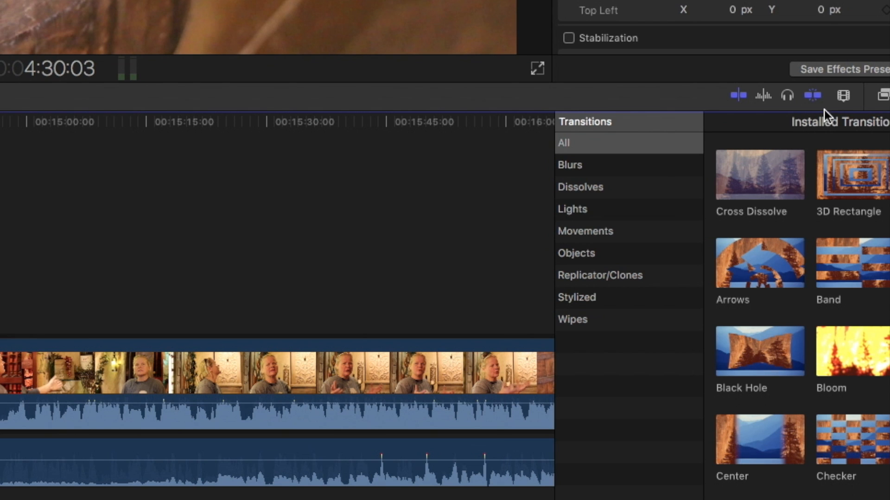
{"action": "mouse_move", "coordinate": [843, 95]}
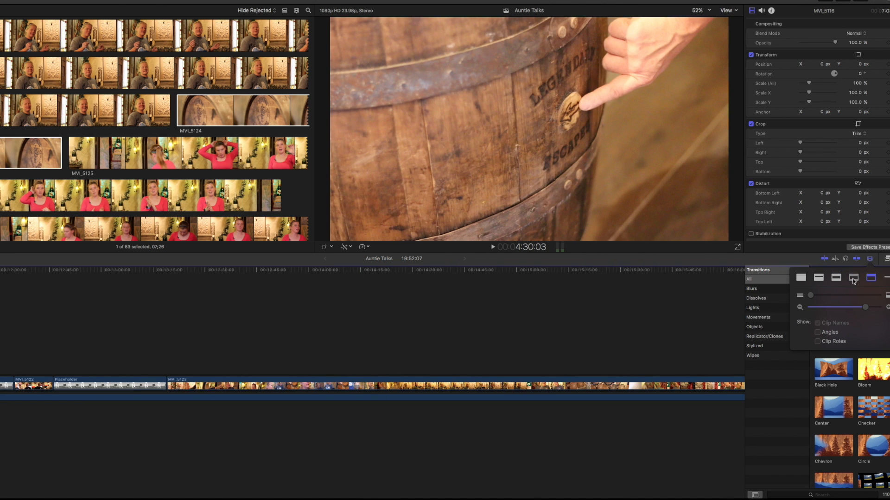
Choose the small-waveform-with-filmstrip clip display option in Clip Appearance.
{"action": "left_click", "coordinate": [818, 278]}
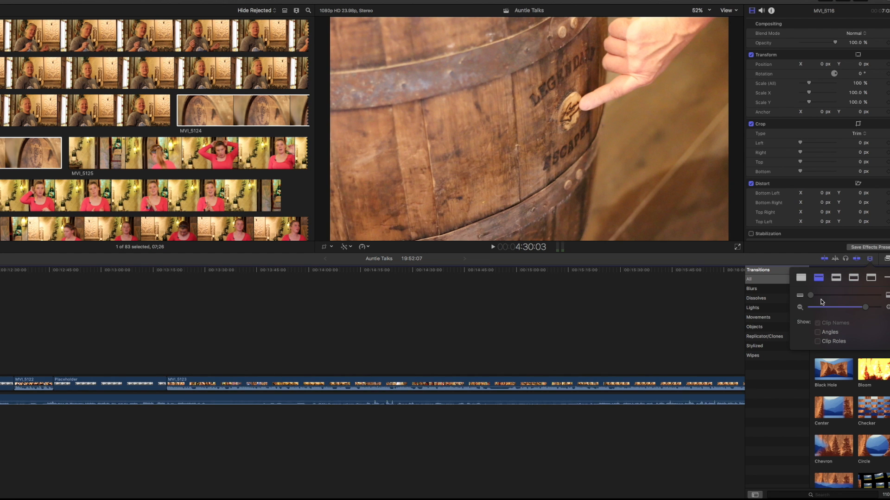